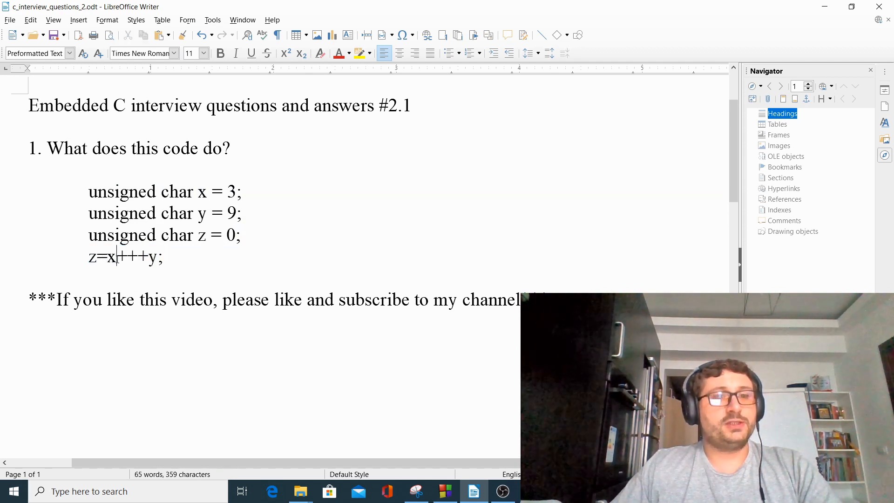
Run the program with z=x+++y; in Code::Blocks to get z = 12, x = 4, y = 9
double_click(111, 257)
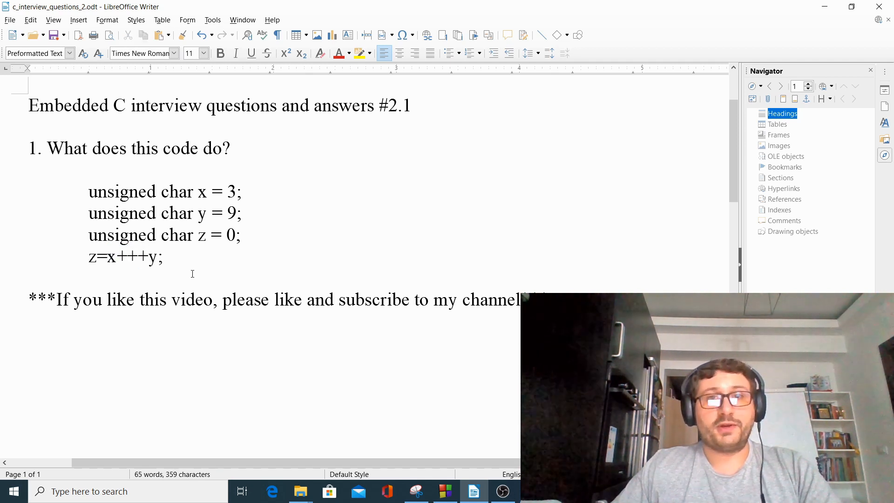
mouse_move(291, 289)
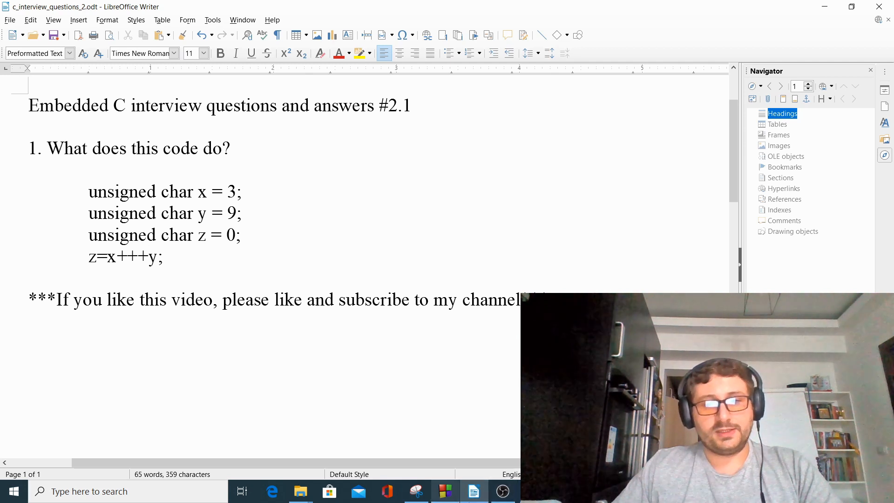
mouse_move(445, 491)
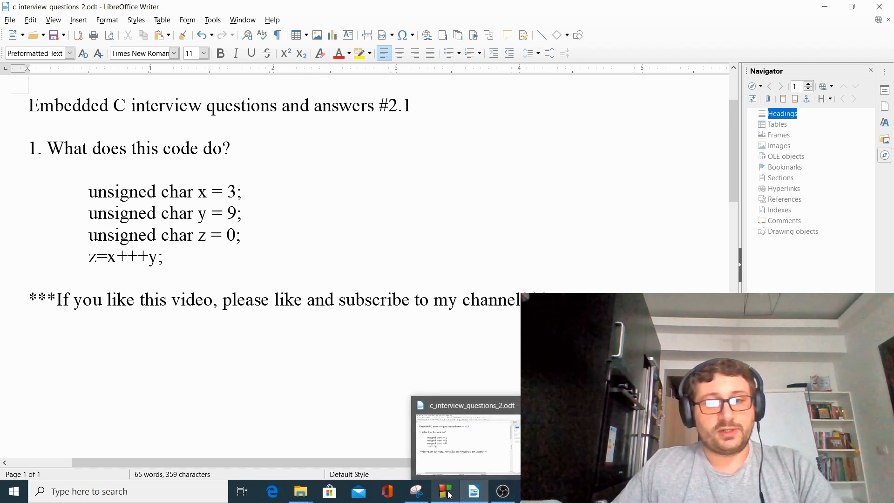
left_click(445, 491)
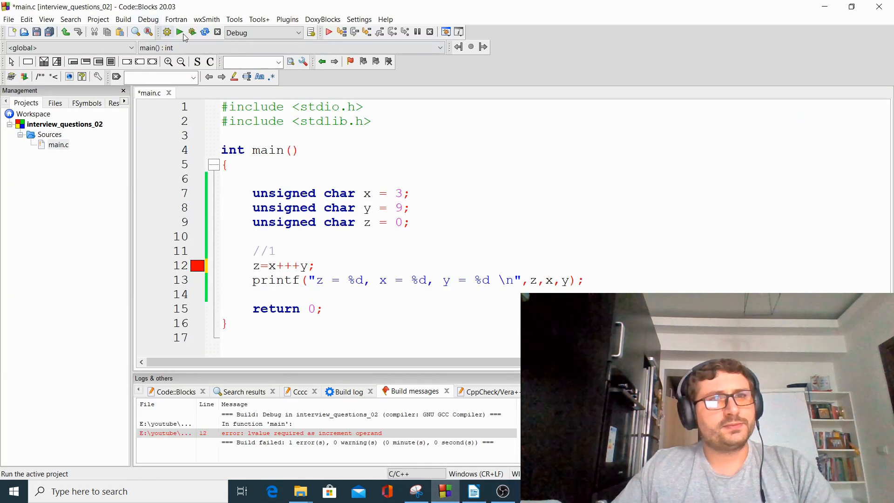
left_click(180, 32)
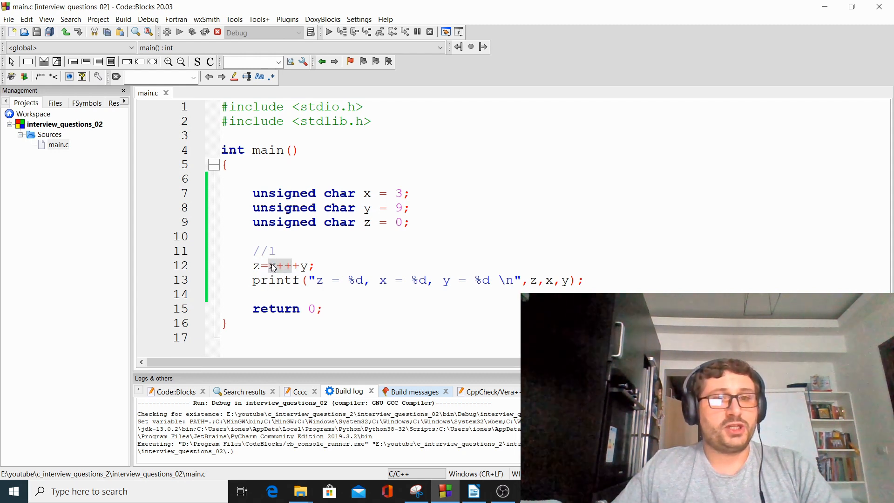
mouse_move(297, 274)
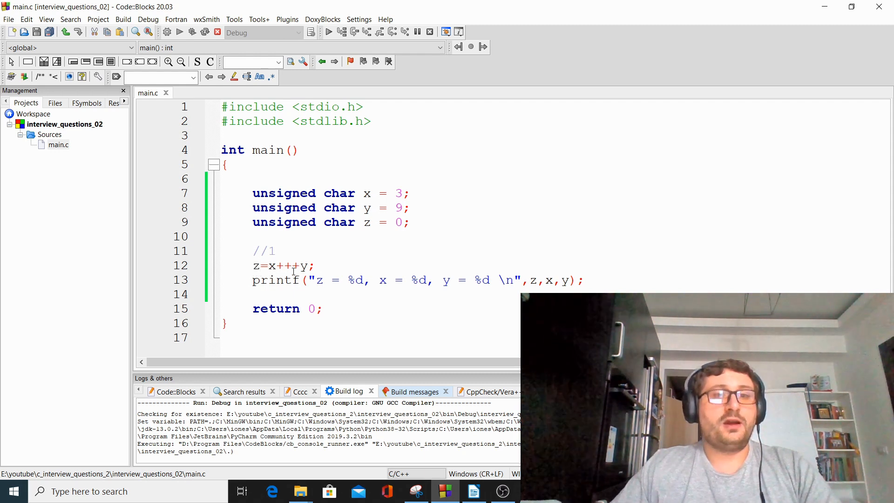
Remove the ++ so line 12 reads z=x+y;
double_click(271, 265)
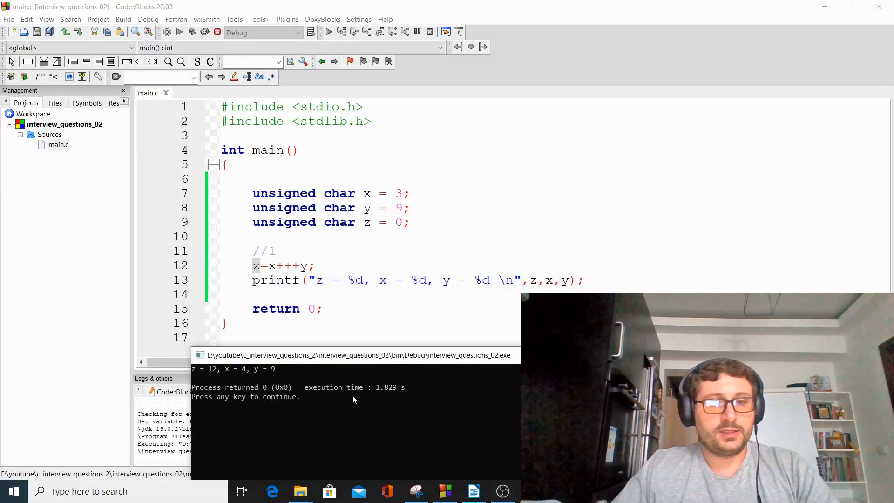
left_click_drag(354, 355, 354, 293)
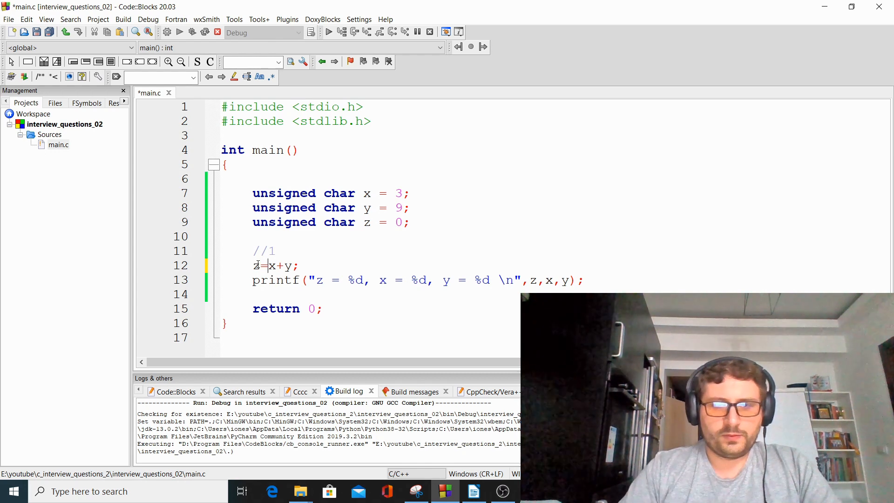
Make line 12 read z=++x+y; and run the program again to get z = 13
type("++")
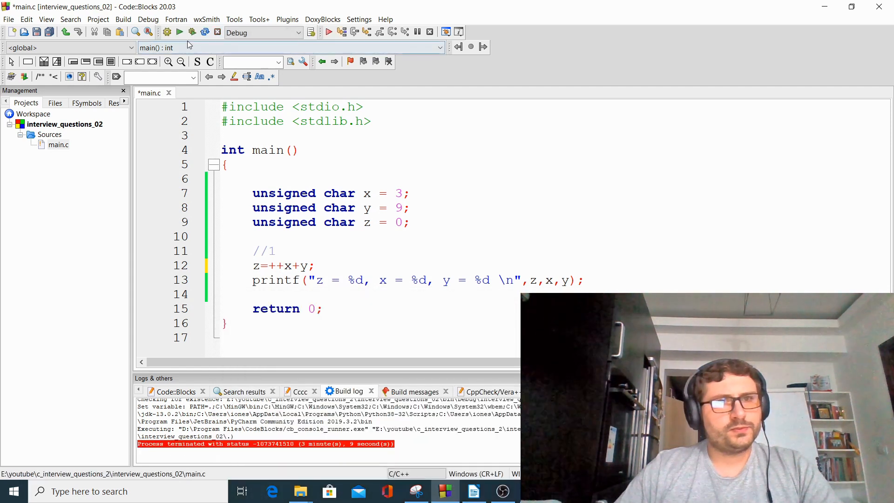
left_click(192, 32)
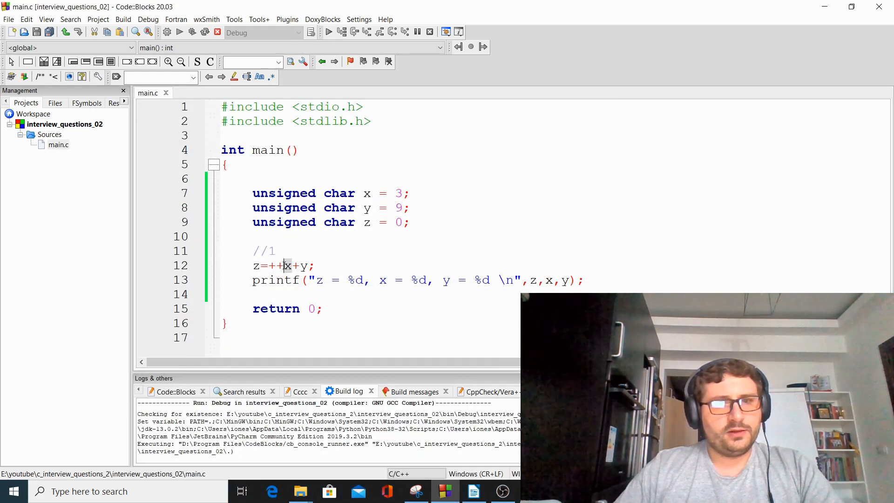
double_click(277, 265)
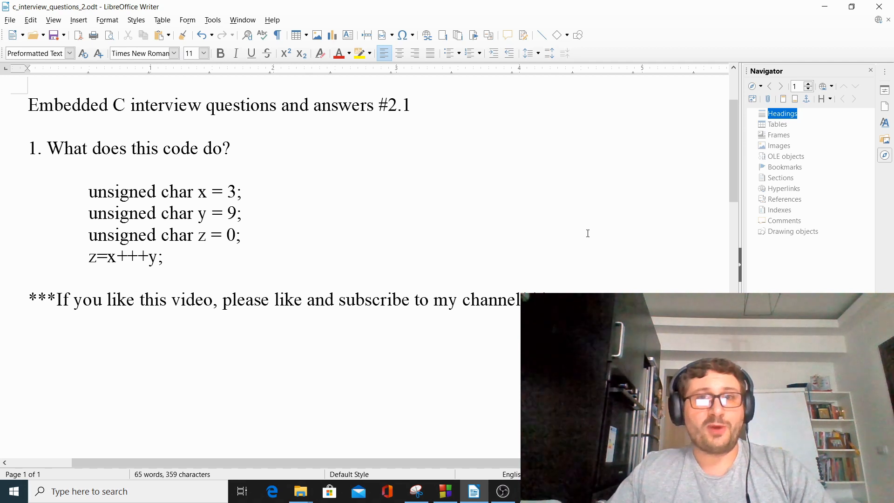
mouse_move(572, 154)
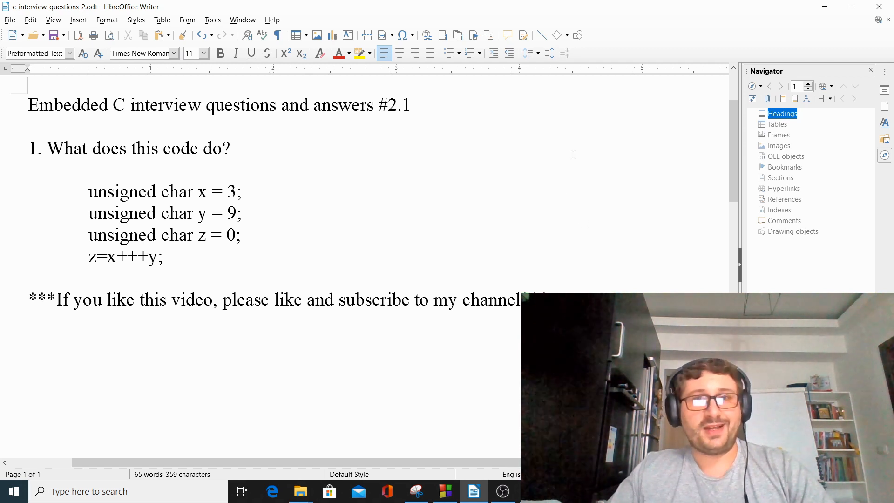